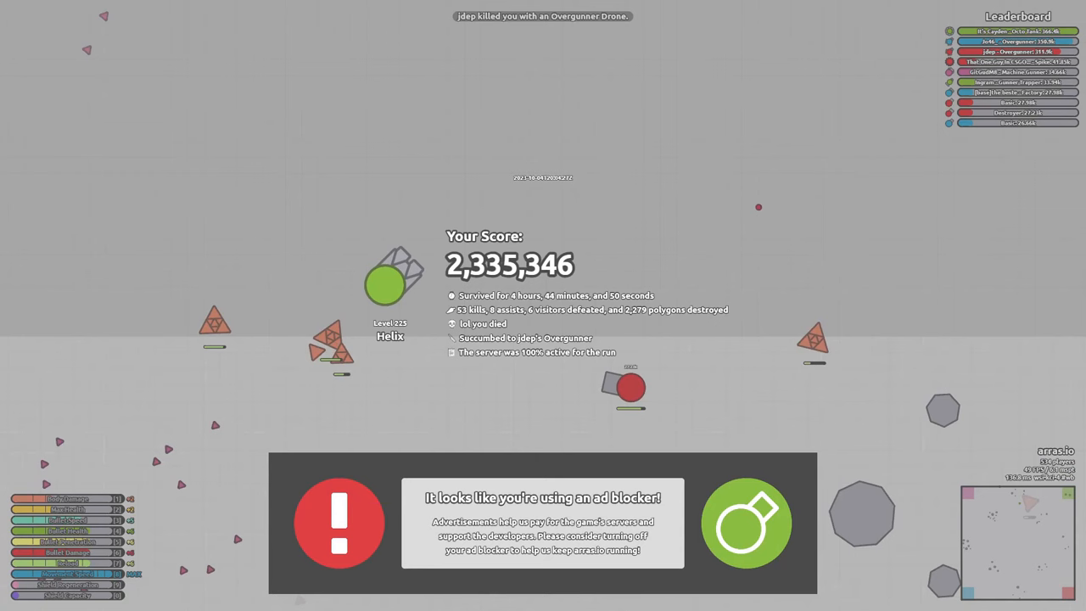
Dismiss the death score screen to resume the level 225 Helix tank at about 2.33 million points
left_click(746, 522)
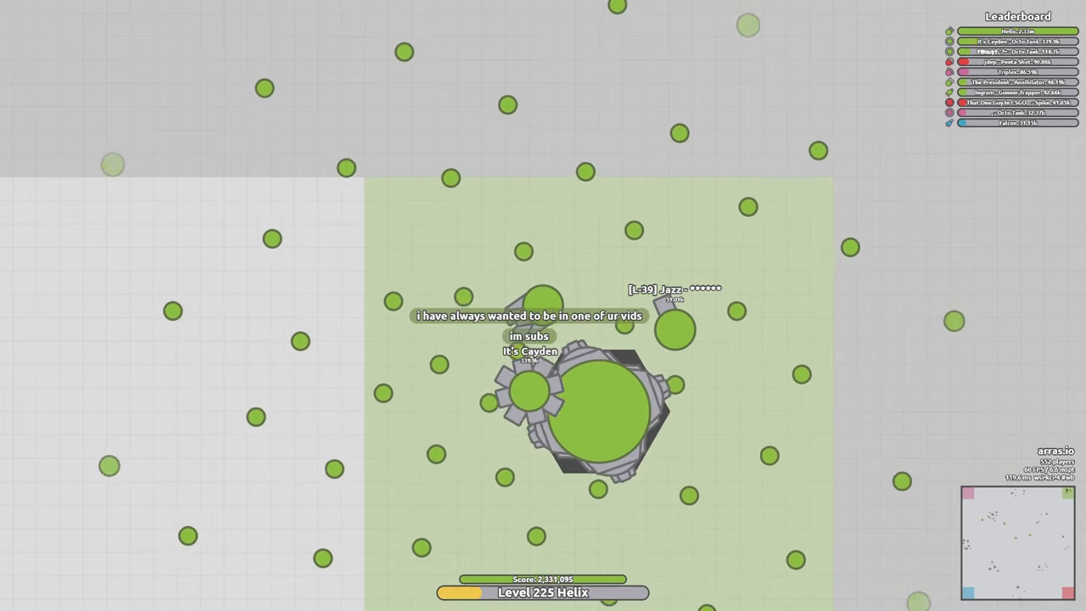